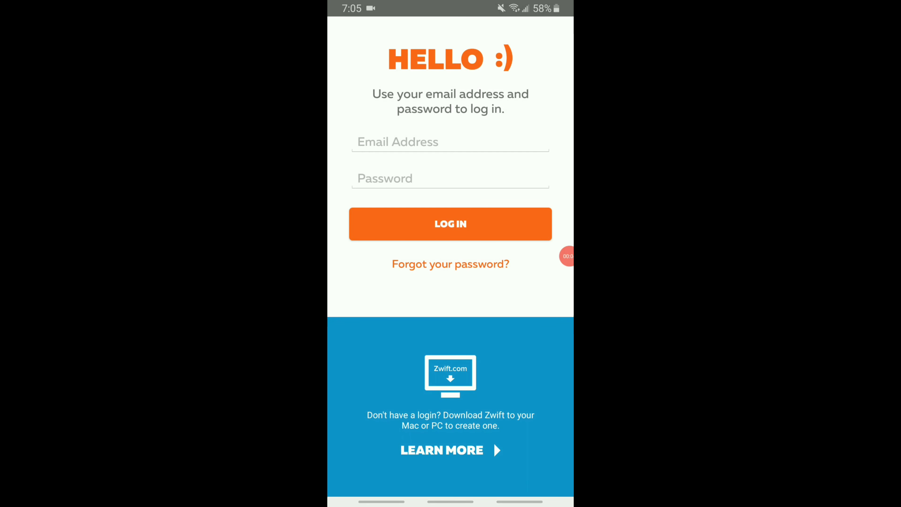
Step: Sign in to Zwift Companion with the account email ('shawn') and password
left_click(450, 142)
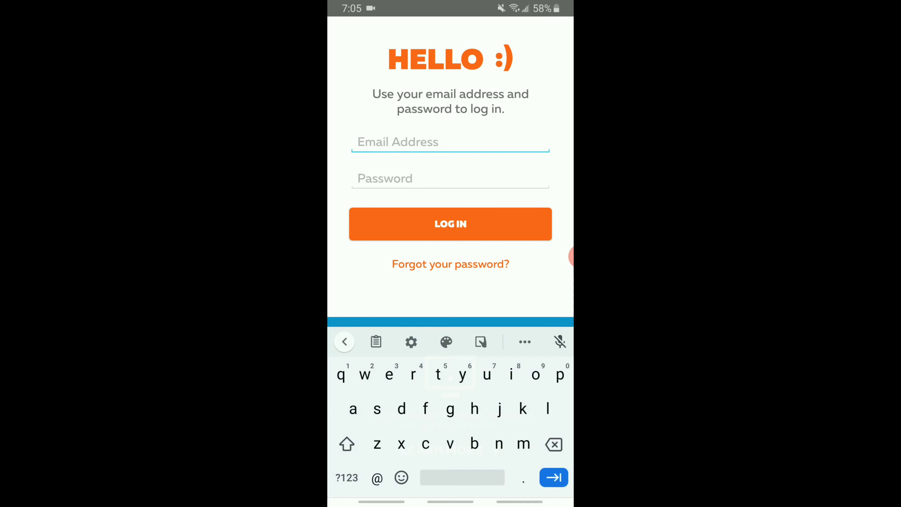
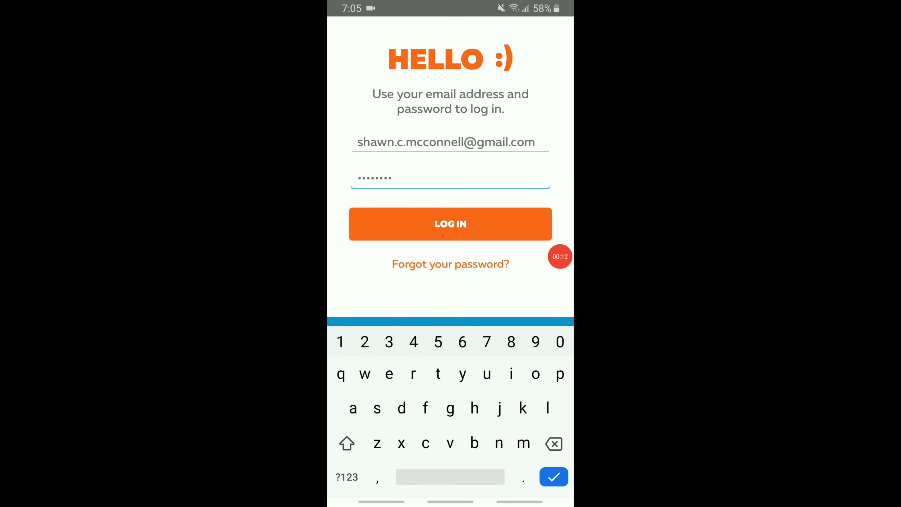
left_click(450, 224)
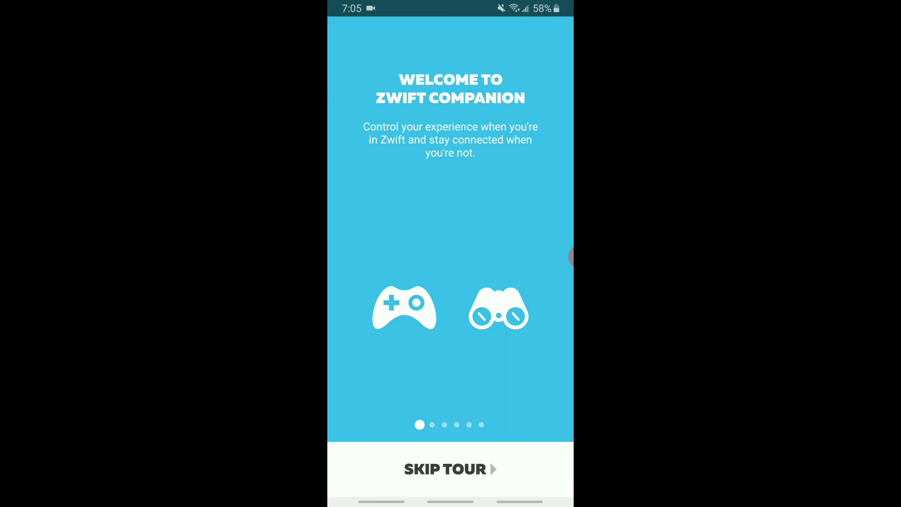
Step: Page through the welcome tour to Get Started and land on the Home screen
scroll("left", 3)
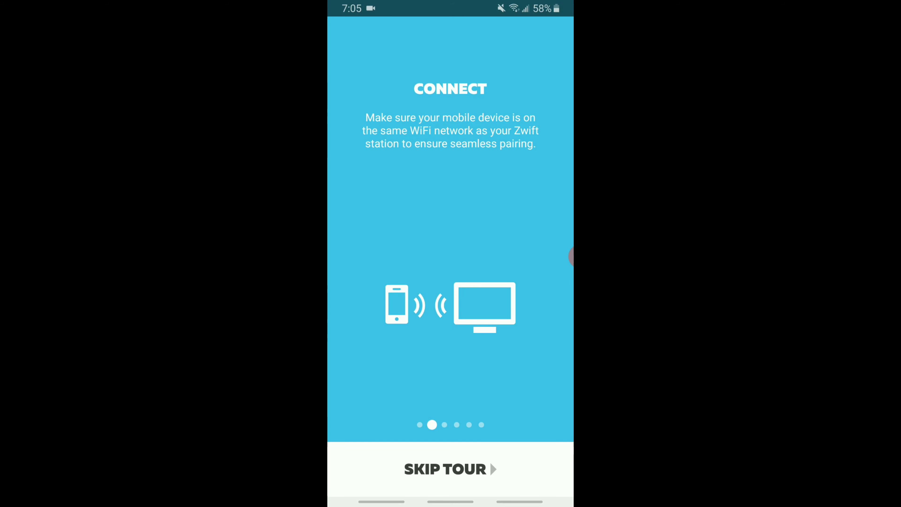
scroll("left", 3)
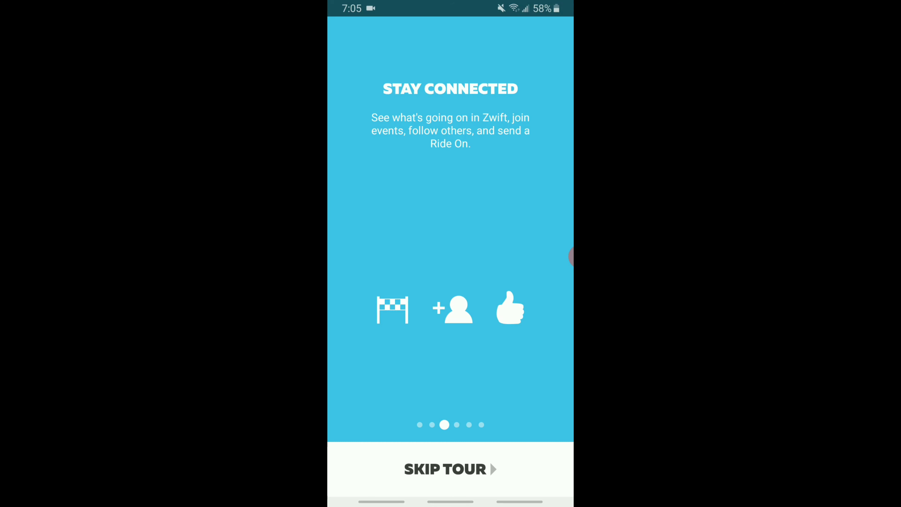
scroll("left", 3)
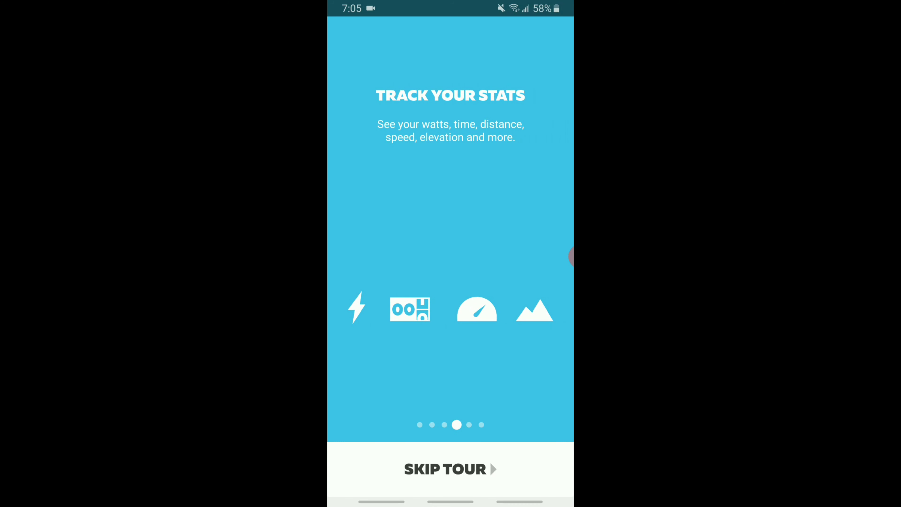
scroll("left", 3)
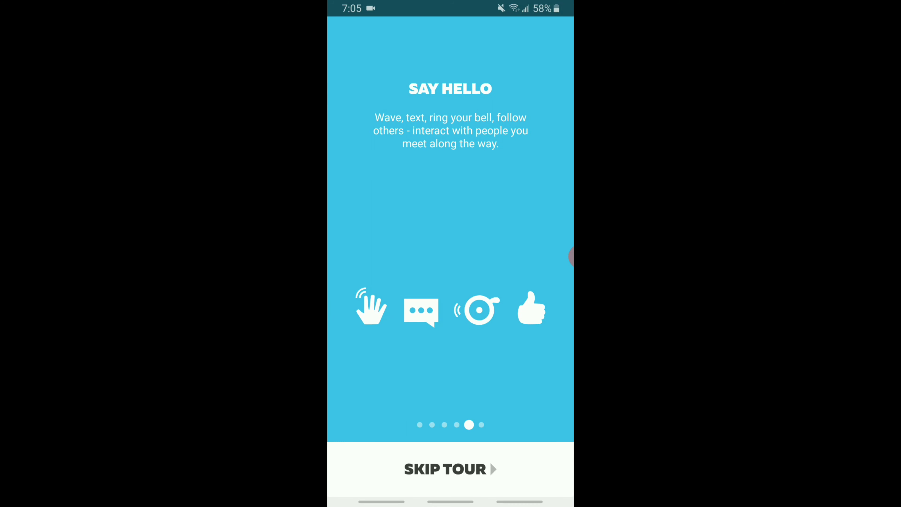
scroll("left", 3)
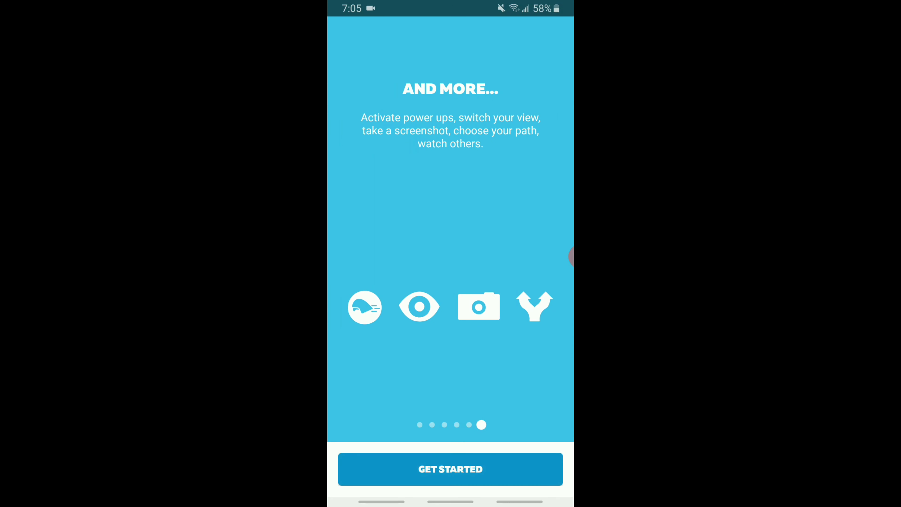
left_click(451, 468)
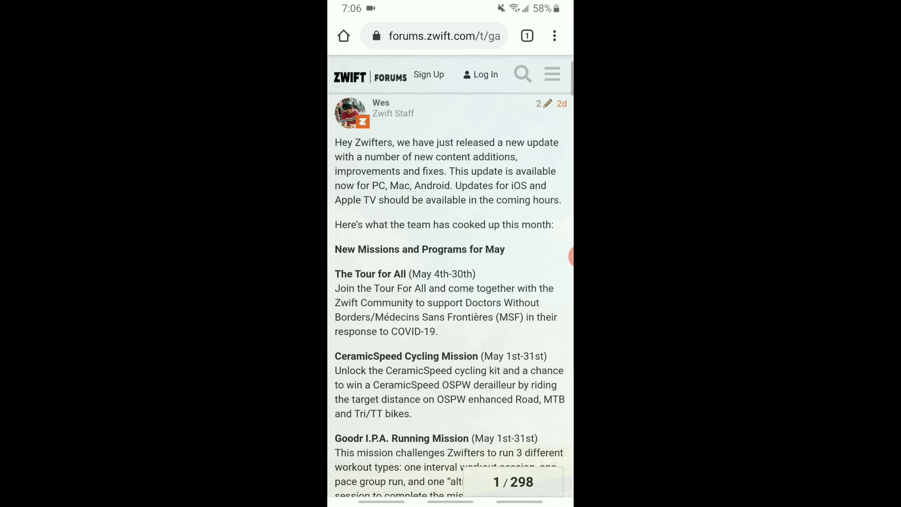
scroll("up", 3)
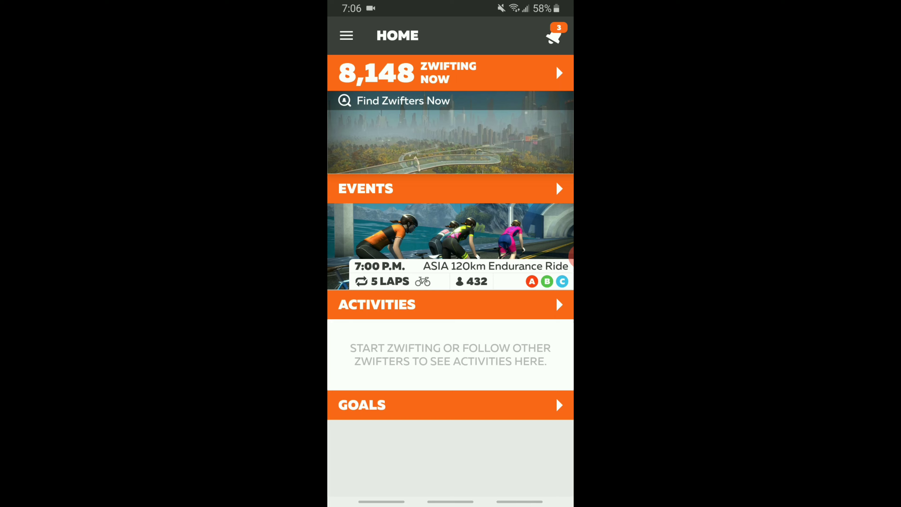
Step: Follow back the new followers from notifications, then go to the Goals page
left_click(554, 36)
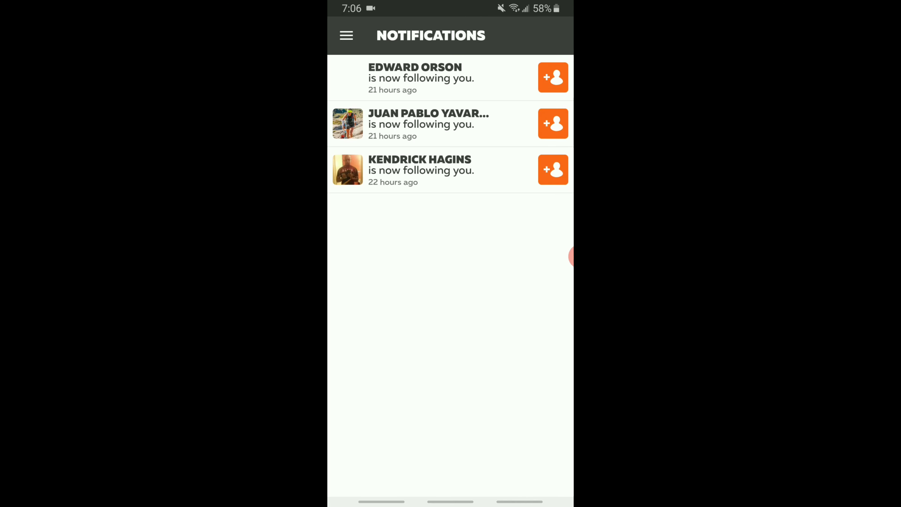
left_click(553, 77)
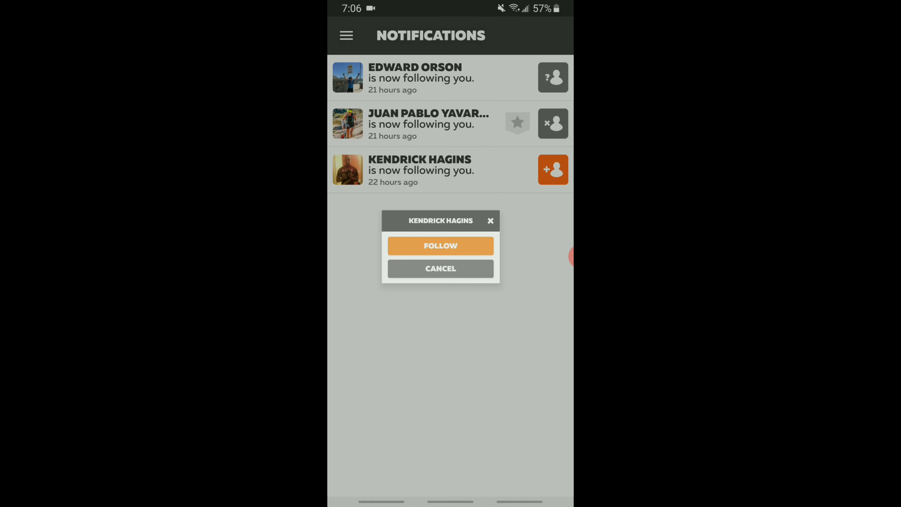
left_click(347, 35)
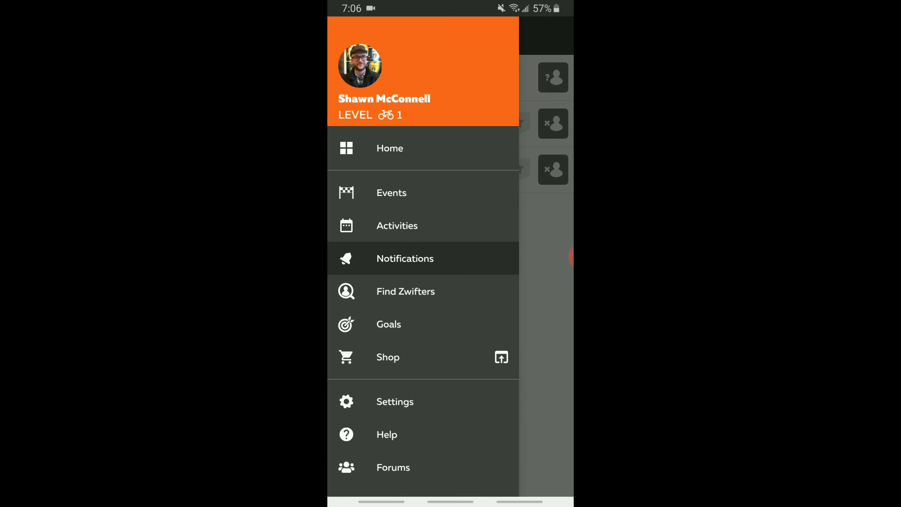
left_click(389, 324)
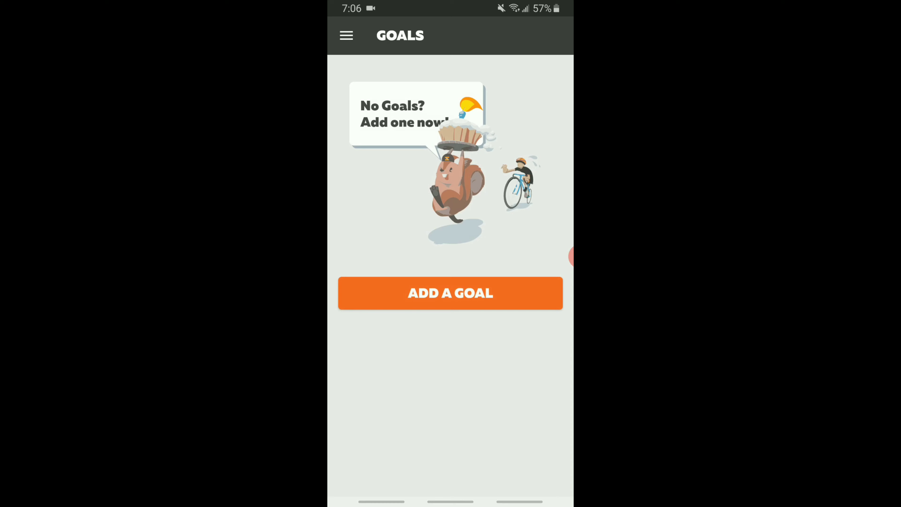
Step: Add a weekly cycling distance goal of 165 km
left_click(451, 294)
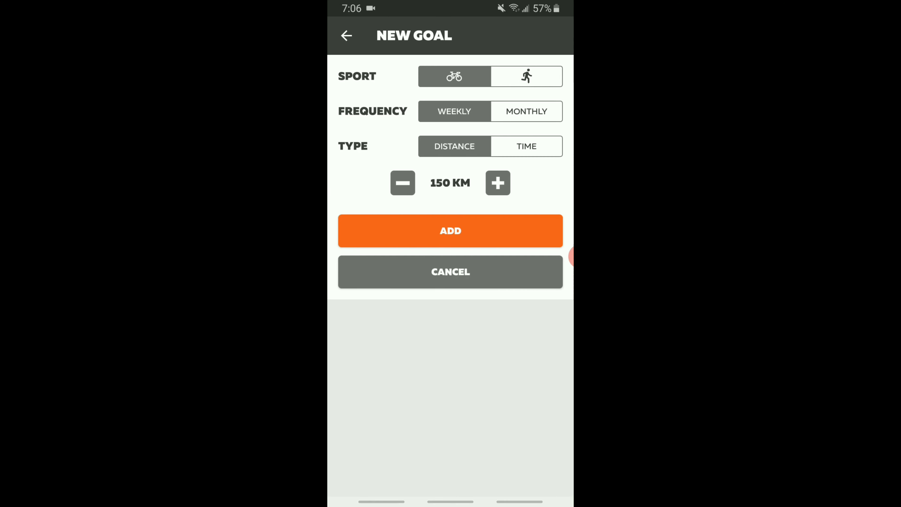
left_click(498, 183)
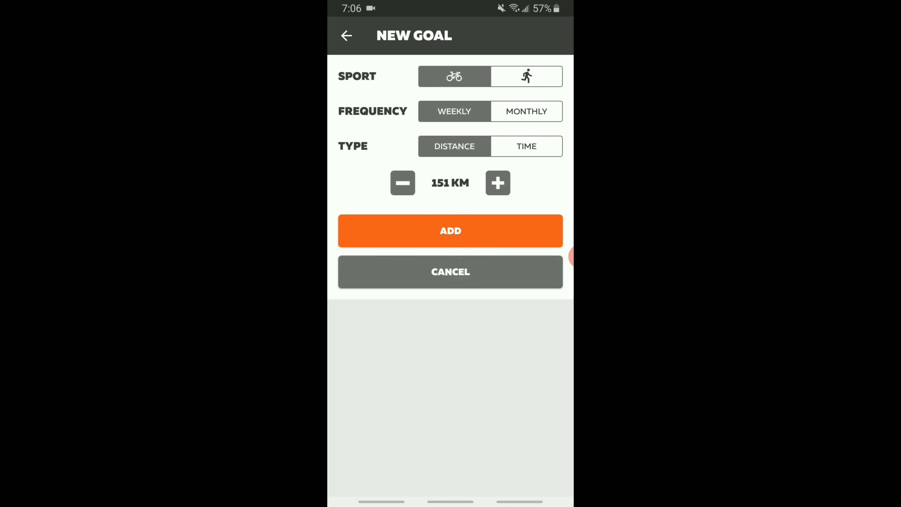
left_click(497, 183)
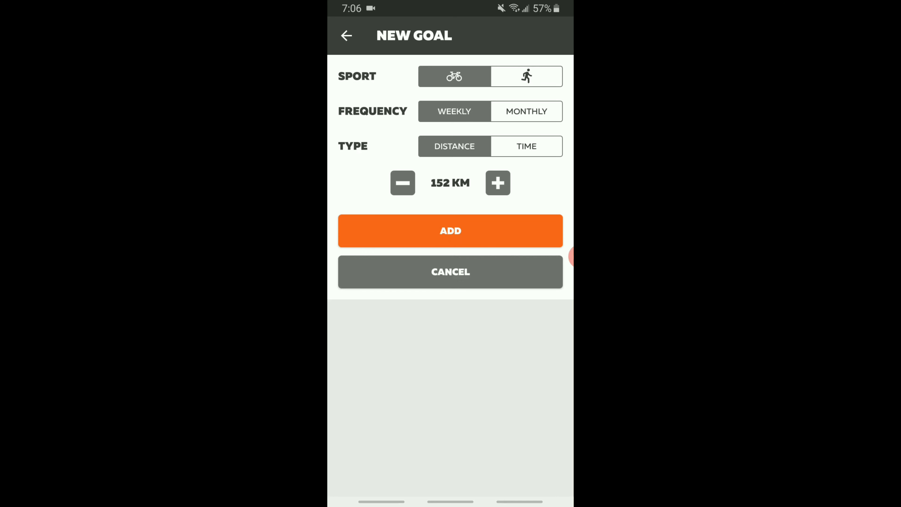
left_click(498, 183)
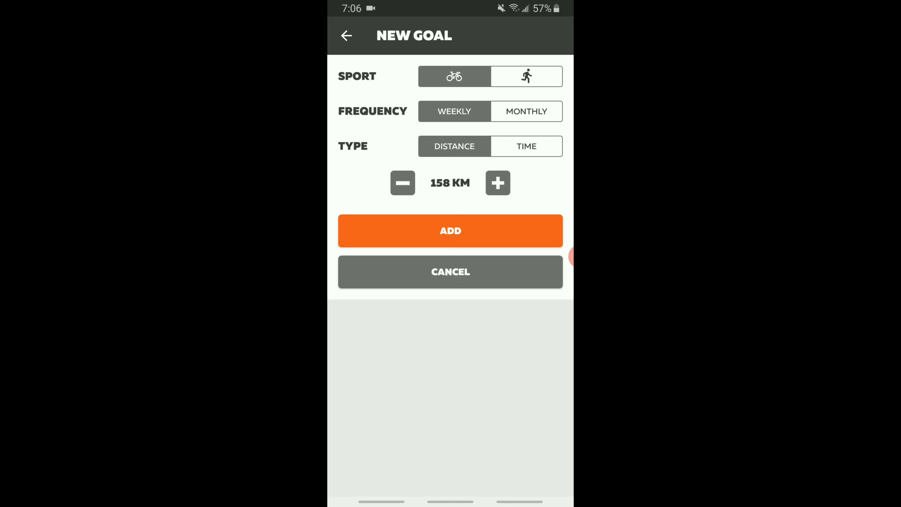
left_click(403, 183)
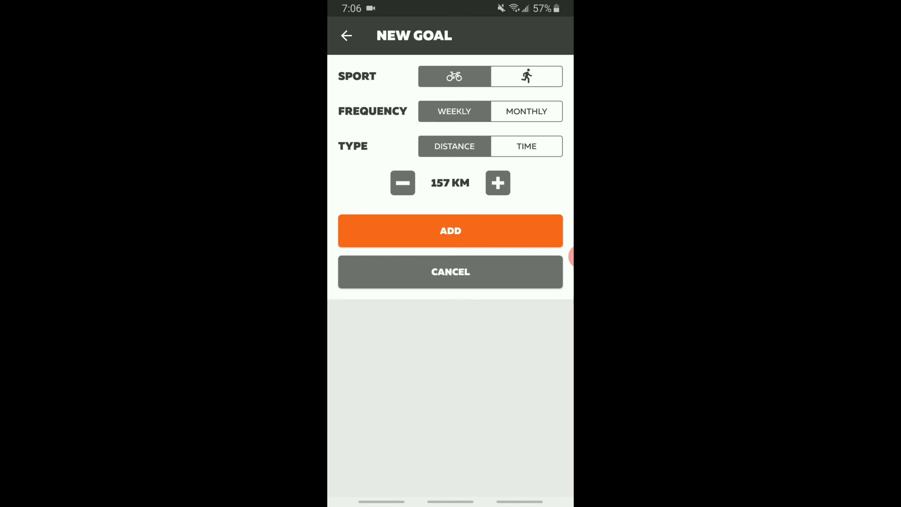
left_click(498, 183)
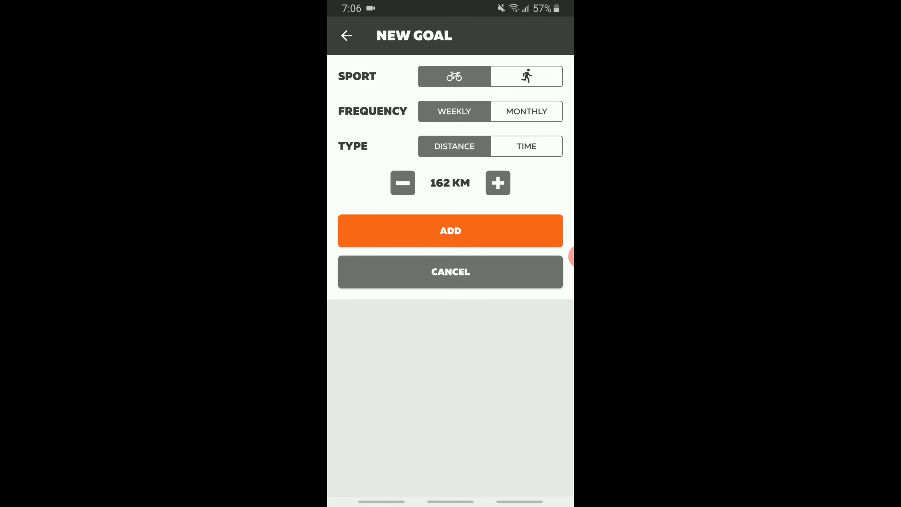
left_click(451, 231)
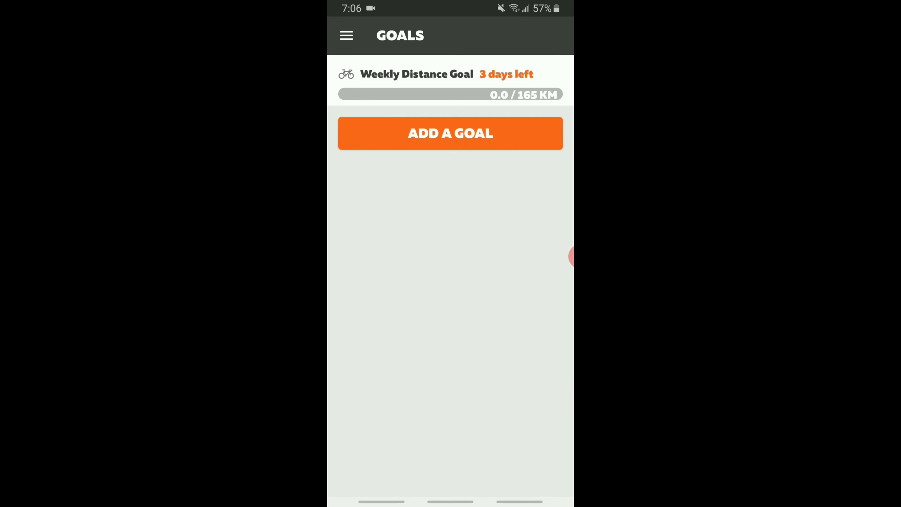
Step: View the Events list, then return to the Home feed and scroll through it
left_click(346, 36)
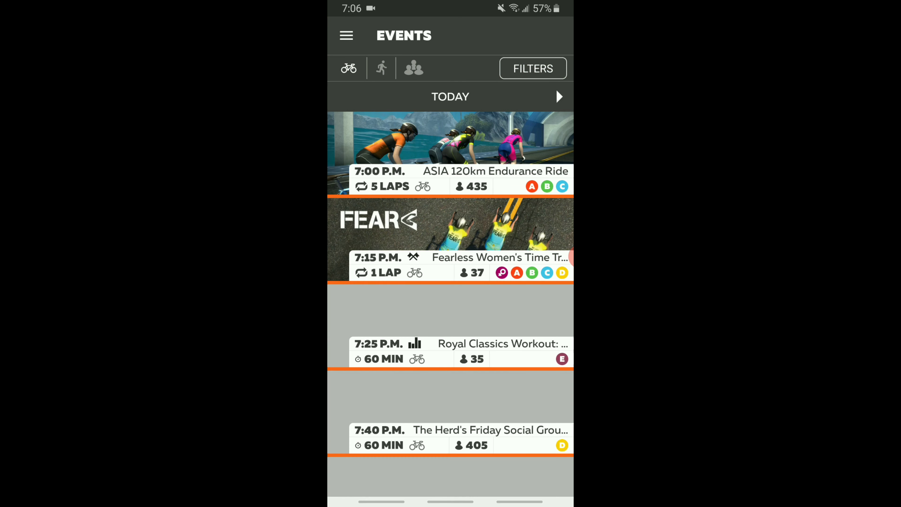
left_click(347, 36)
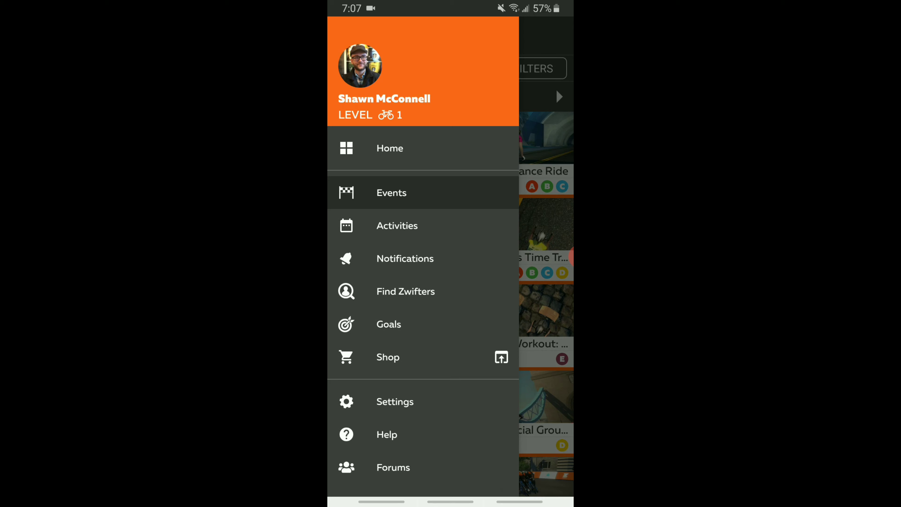
left_click(389, 148)
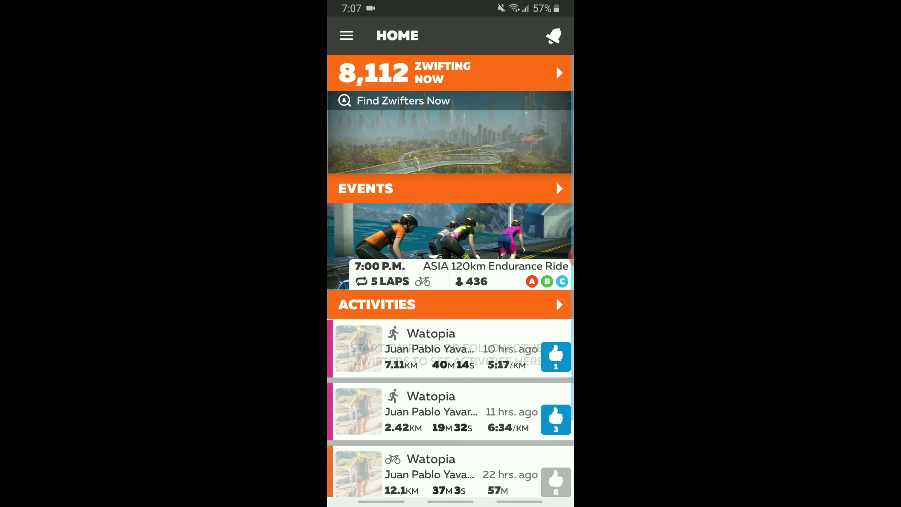
scroll("down", 3)
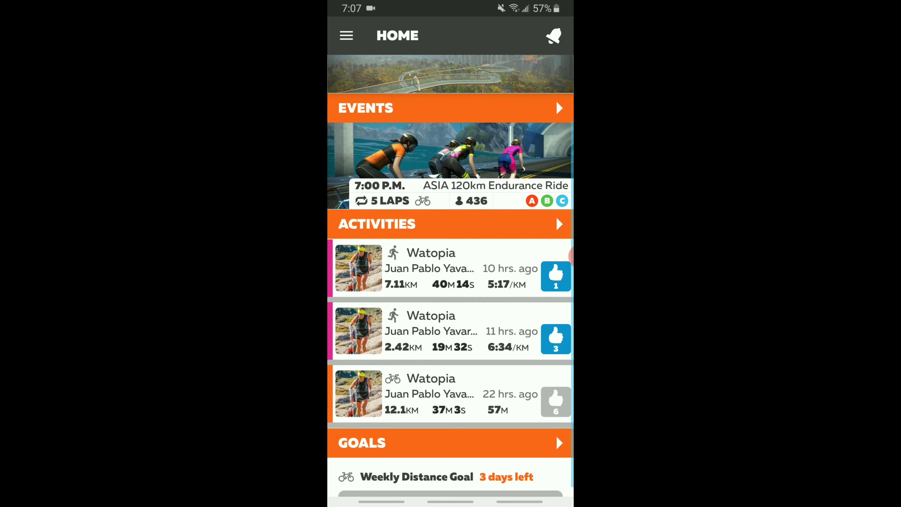
scroll("down", 3)
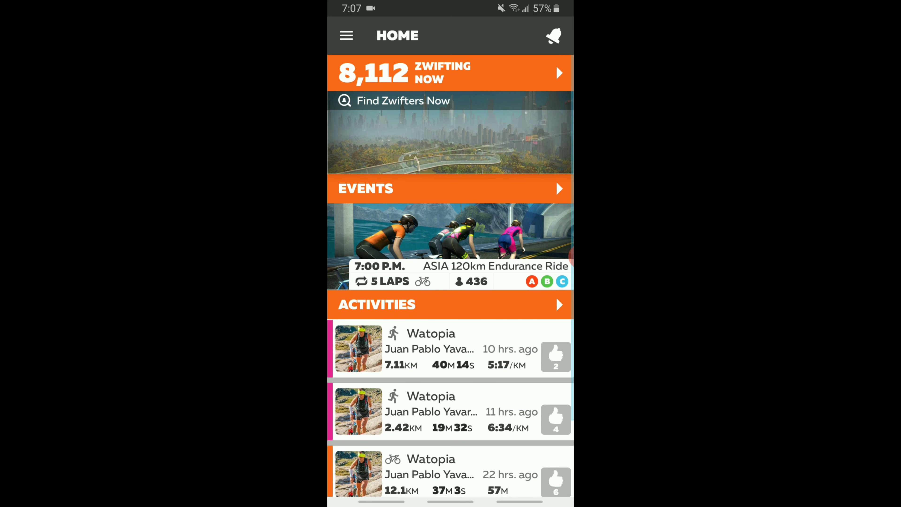
Step: View the Zwifting Now rider list, return Home and bring up the navigation menu
left_click(441, 73)
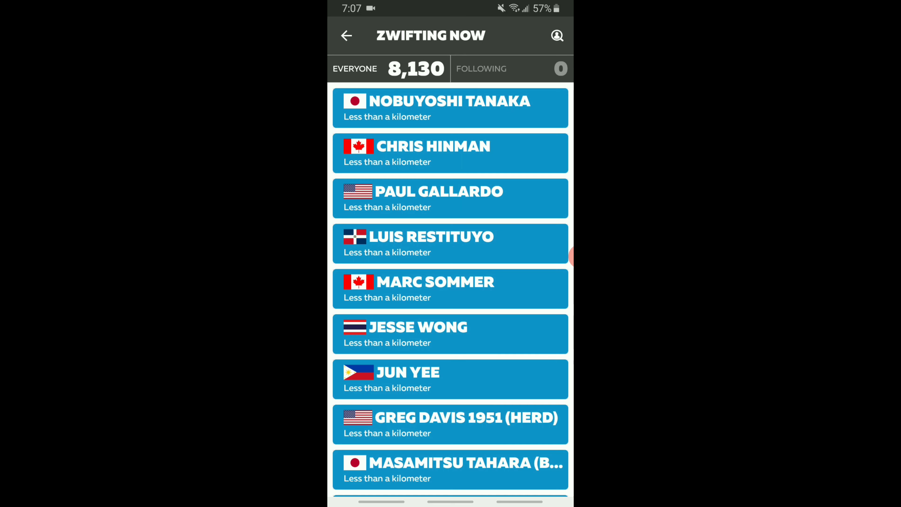
left_click(347, 36)
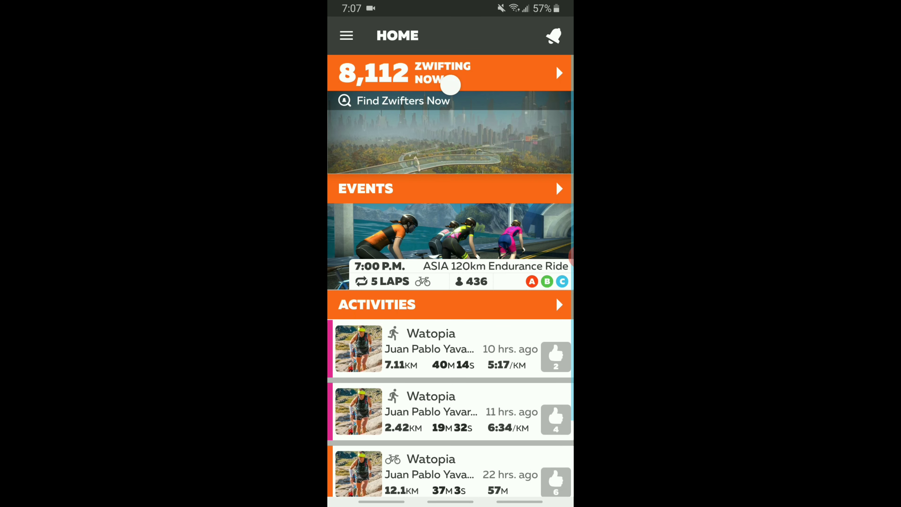
left_click(347, 35)
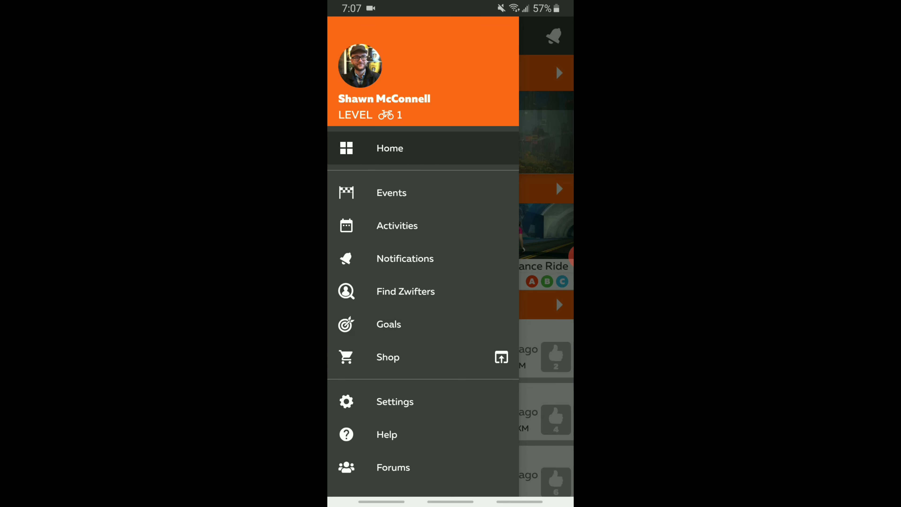
Step: Go to the Game screen showing the live ride map with the rider's position
left_click(390, 147)
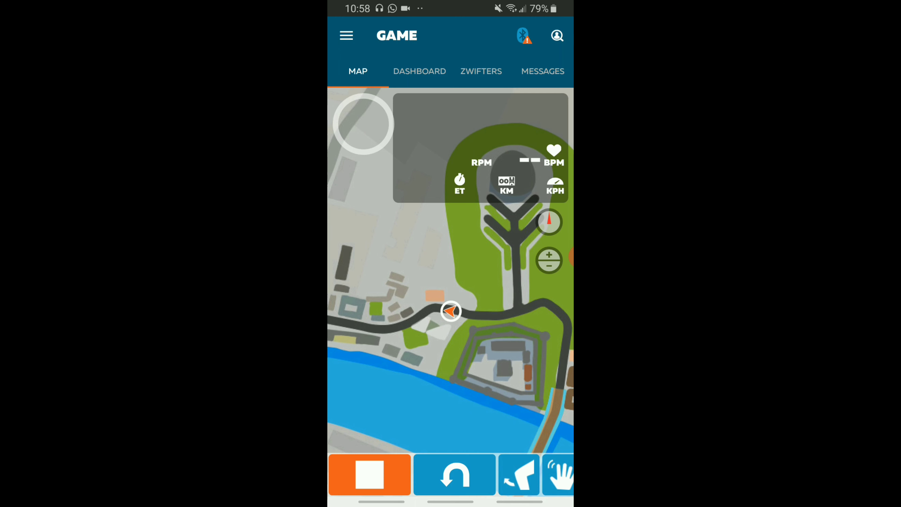
Step: Switch to the Workout view showing the shorter FTP Test with 74 W warmup
left_click(420, 72)
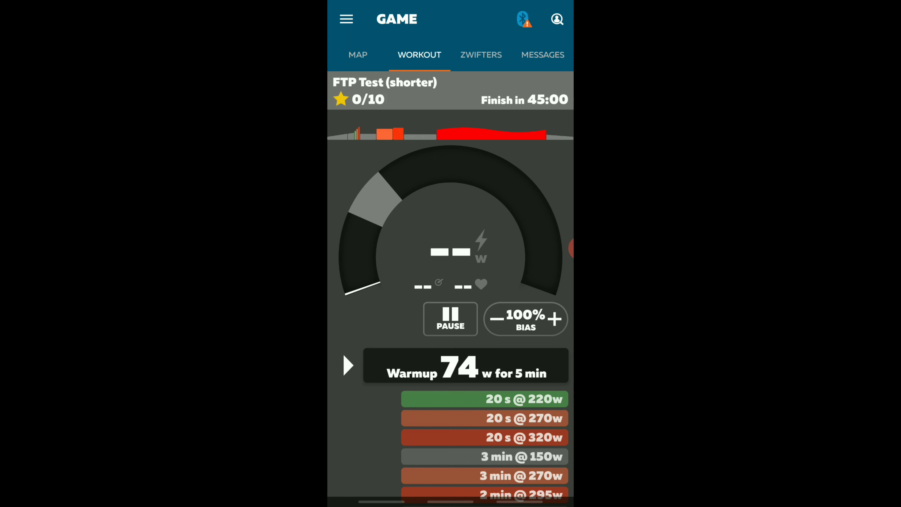
Step: Check the paired Wahoo speed and cadence sensors in Bluetooth Devices, then dismiss it
left_click(524, 20)
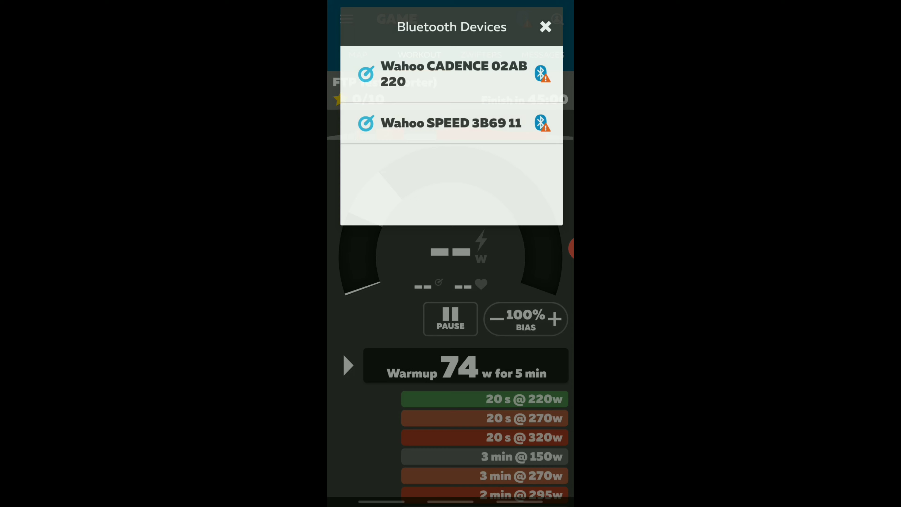
left_click(545, 26)
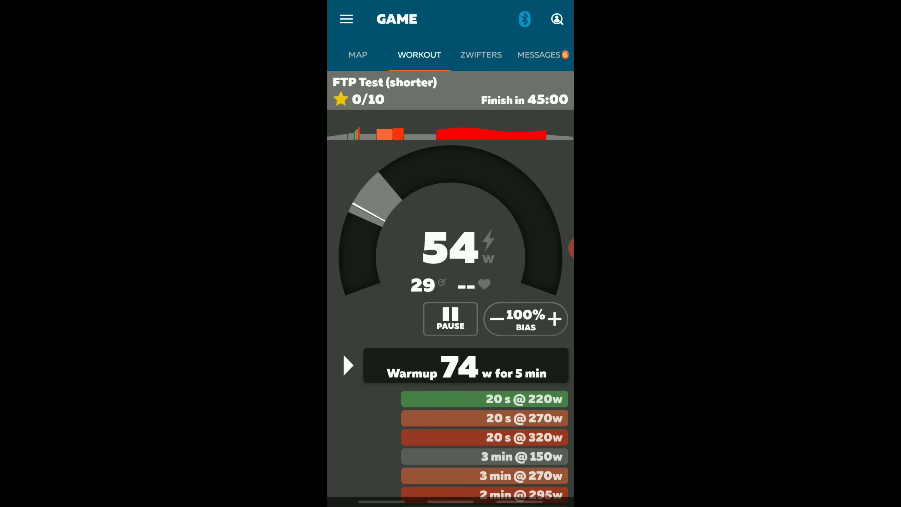